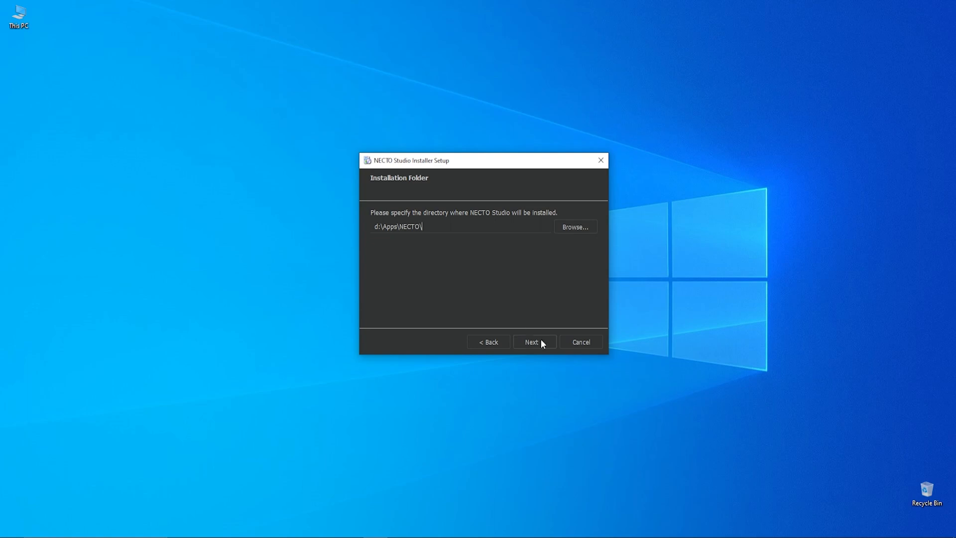
- Accept d:\Apps\NECTO\ as the installation folder and proceed to component selection
left_click(534, 341)
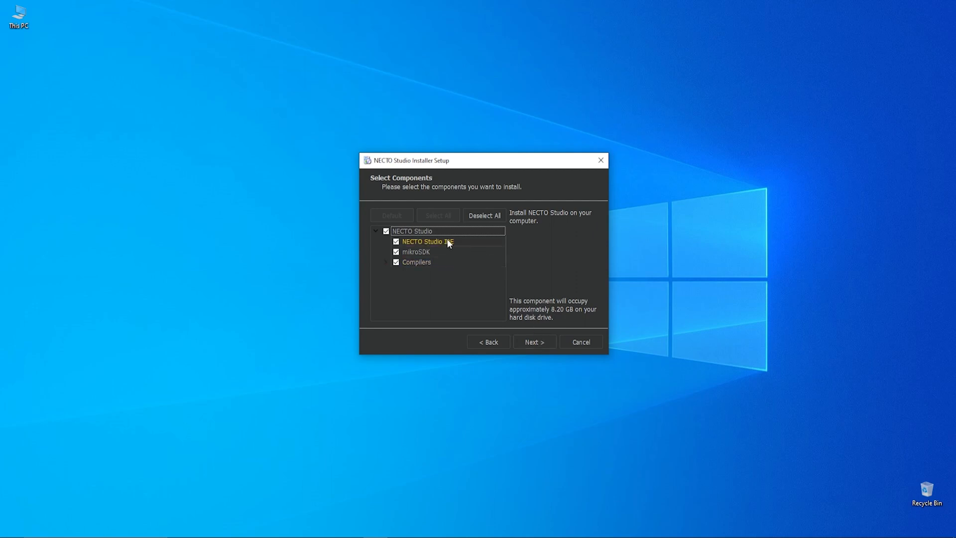
- Untick all components, then tick only NECTO Studio IDE and mikroSDK
left_click(412, 230)
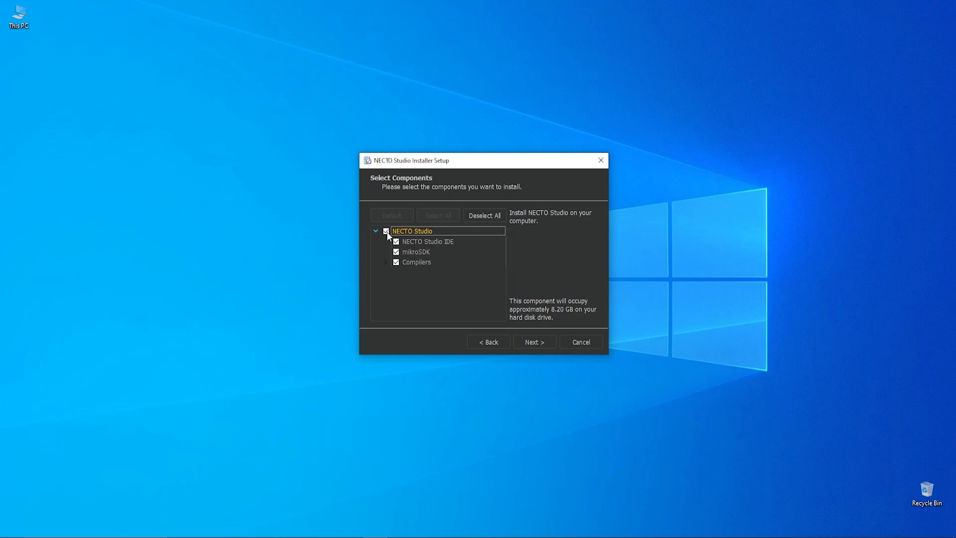
left_click(484, 215)
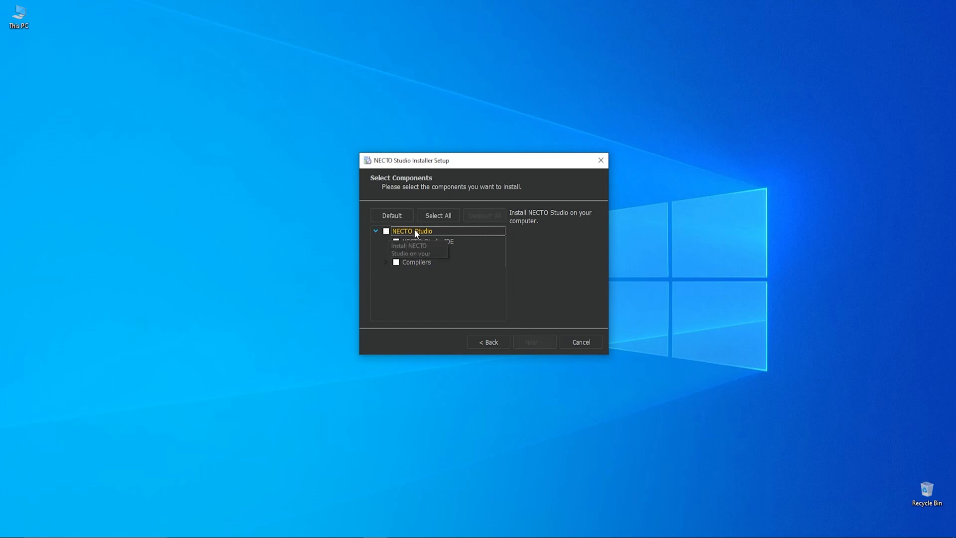
mouse_move(480, 239)
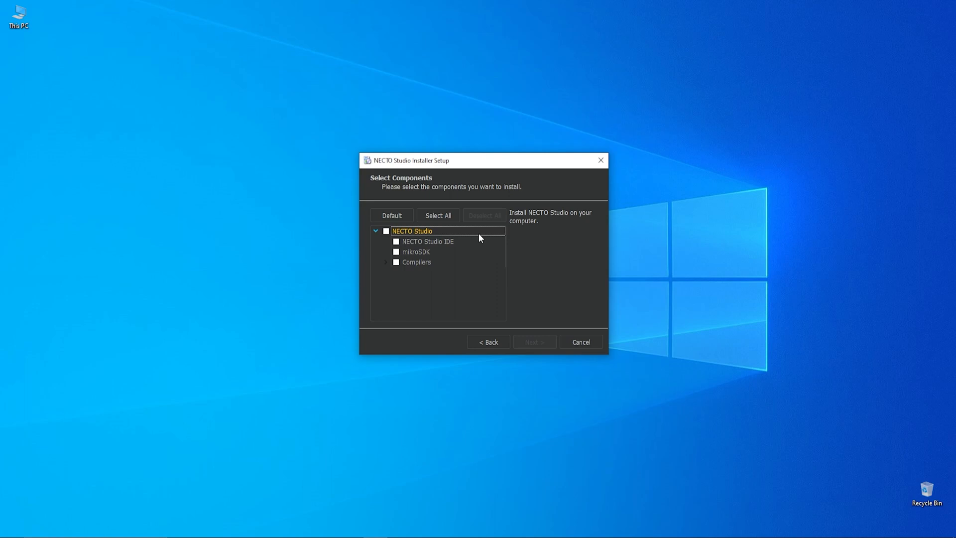
left_click(427, 241)
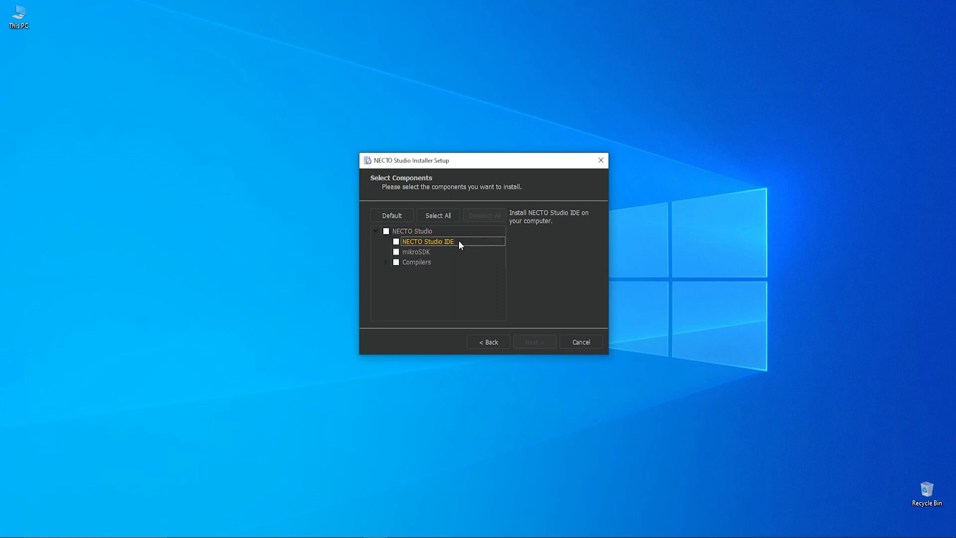
mouse_move(455, 245)
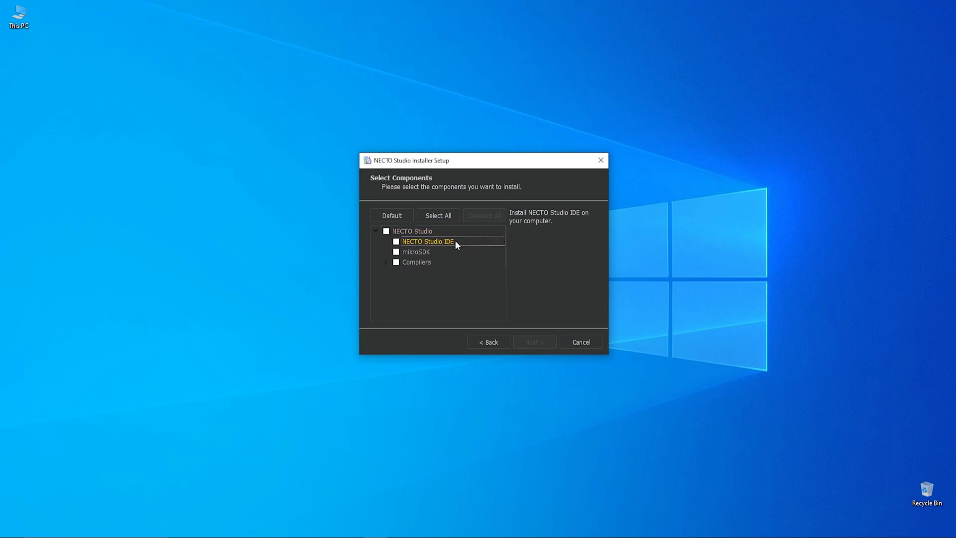
left_click(395, 241)
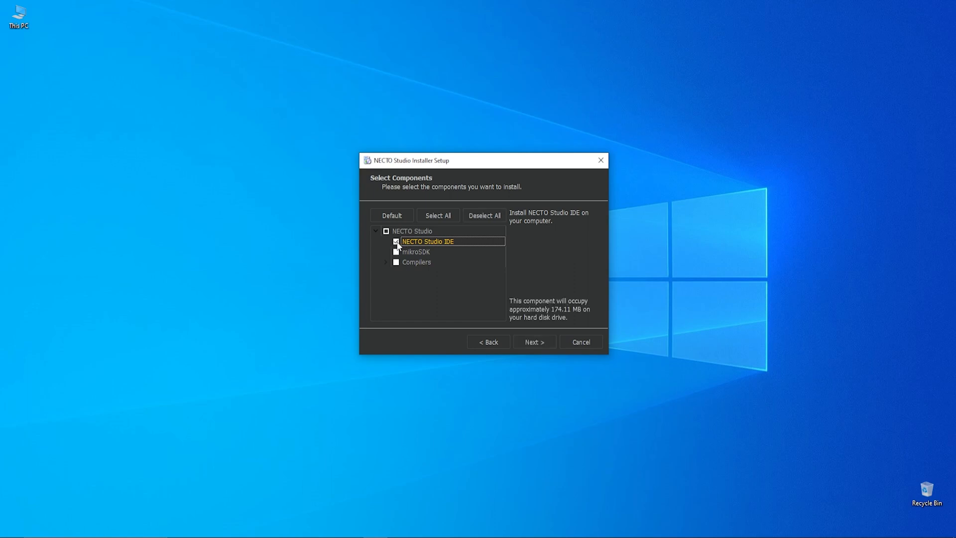
left_click(396, 241)
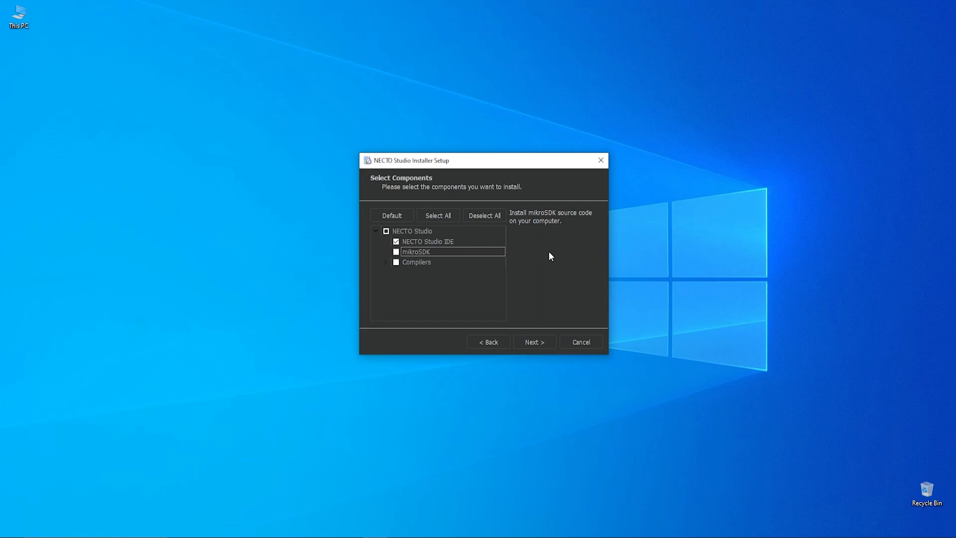
mouse_move(518, 256)
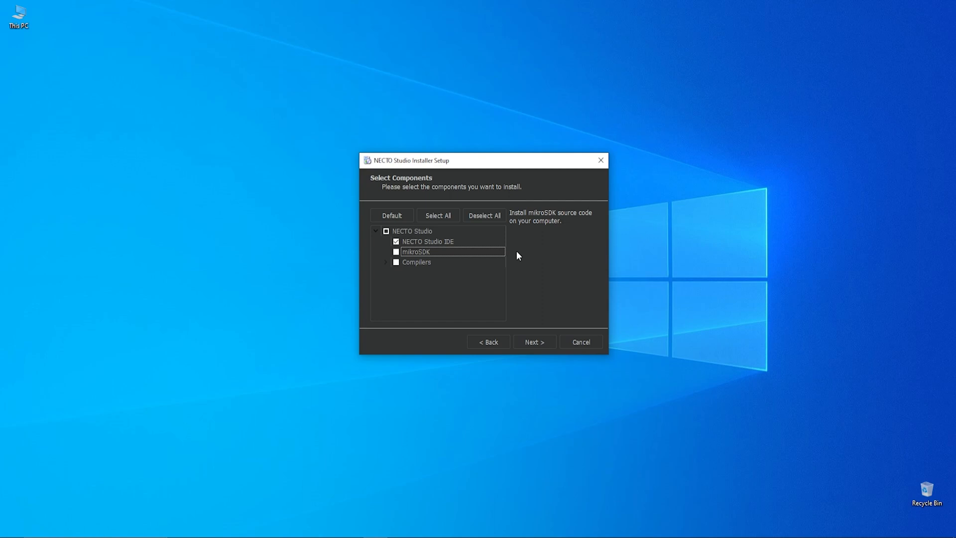
left_click(395, 252)
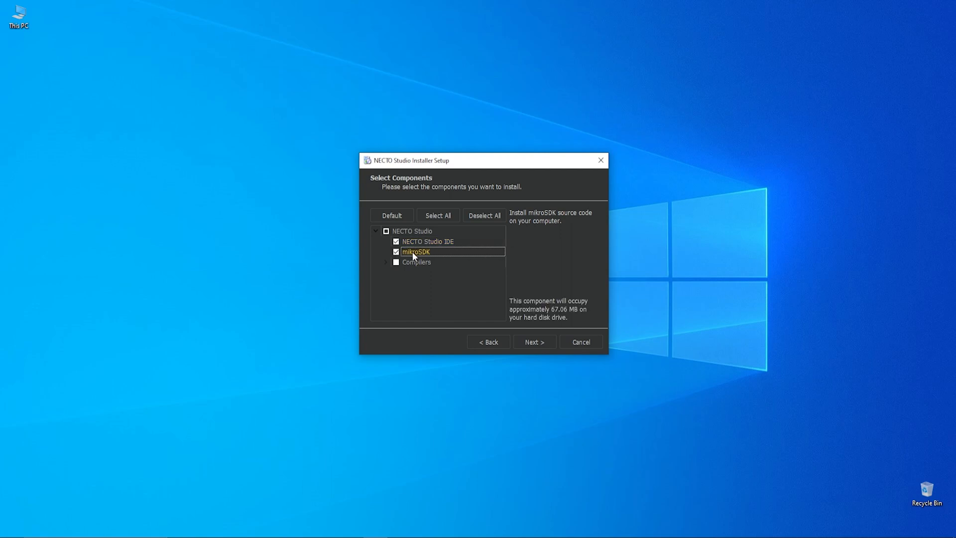
left_click(417, 262)
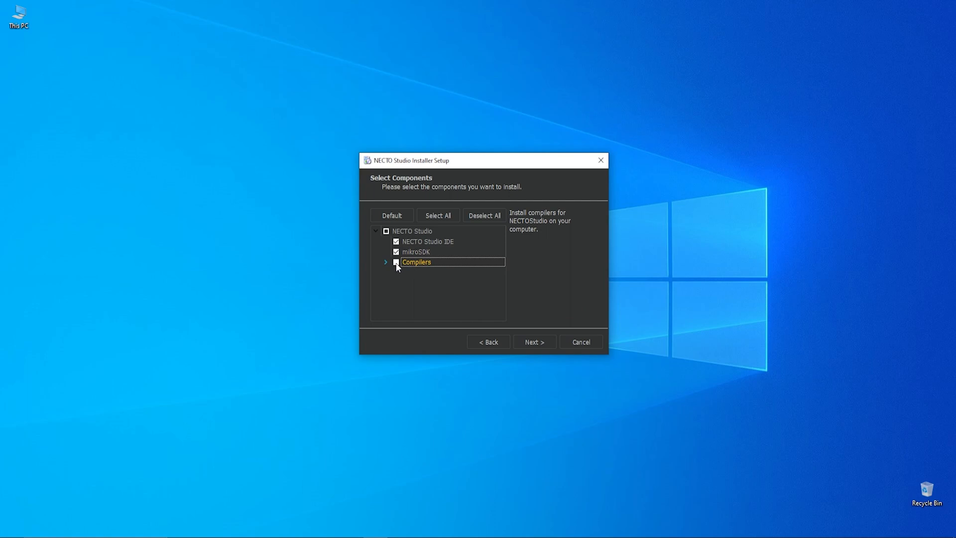
- Select all six compilers (ARM, AVR, PIC, PIC32, RISCV, dsPIC) and continue
left_click(386, 262)
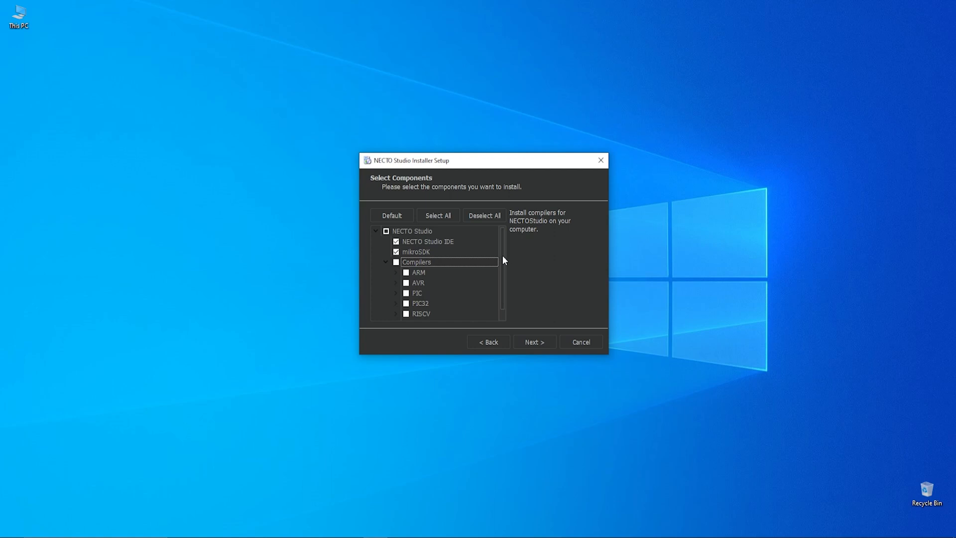
scroll("down", 3)
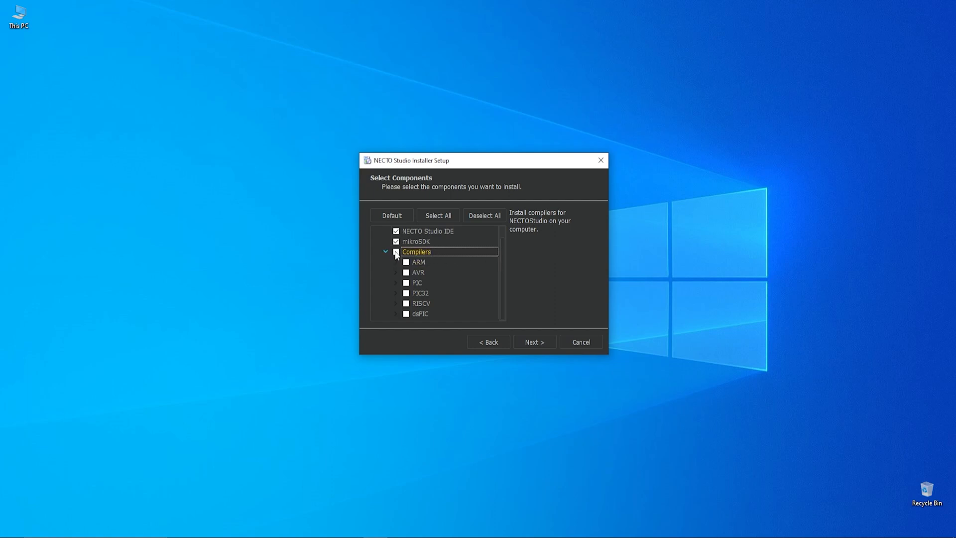
left_click(396, 251)
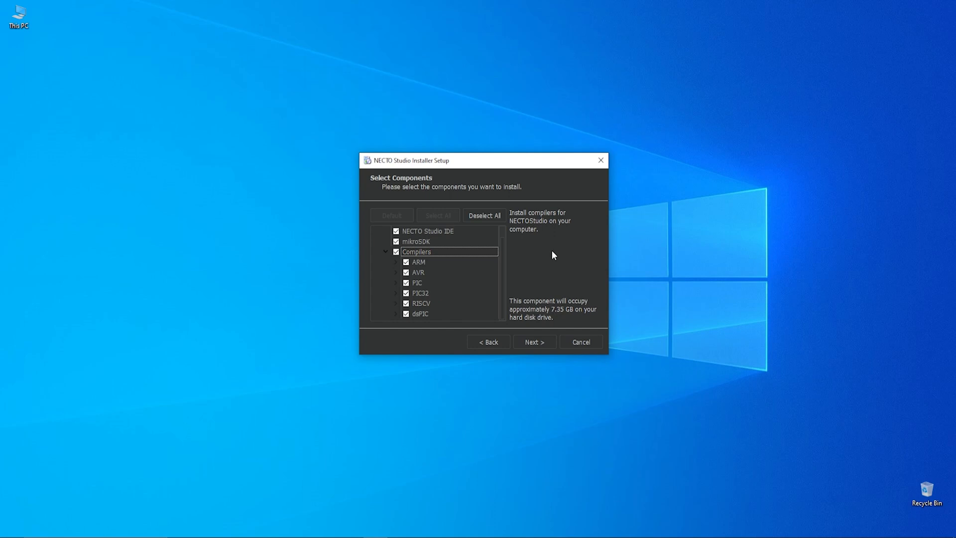
mouse_move(580, 268)
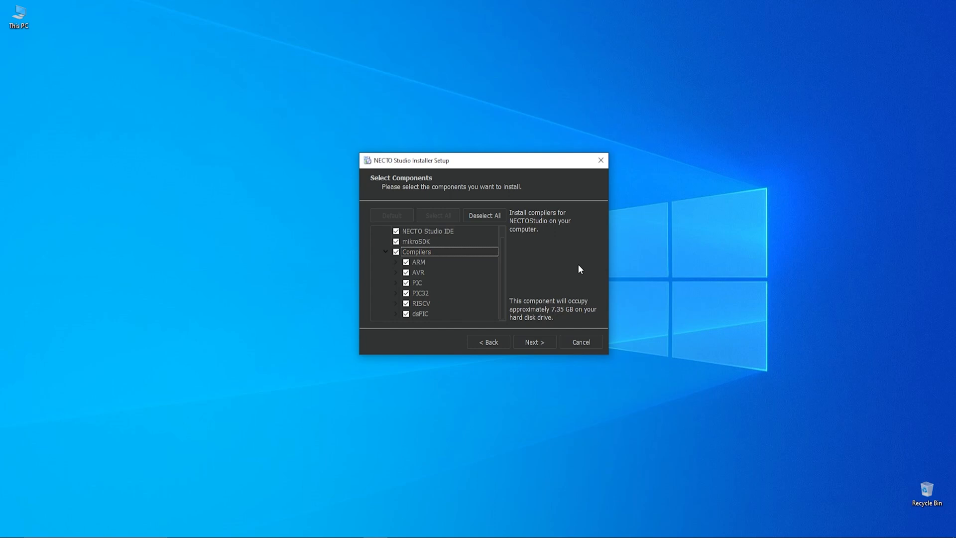
left_click(535, 342)
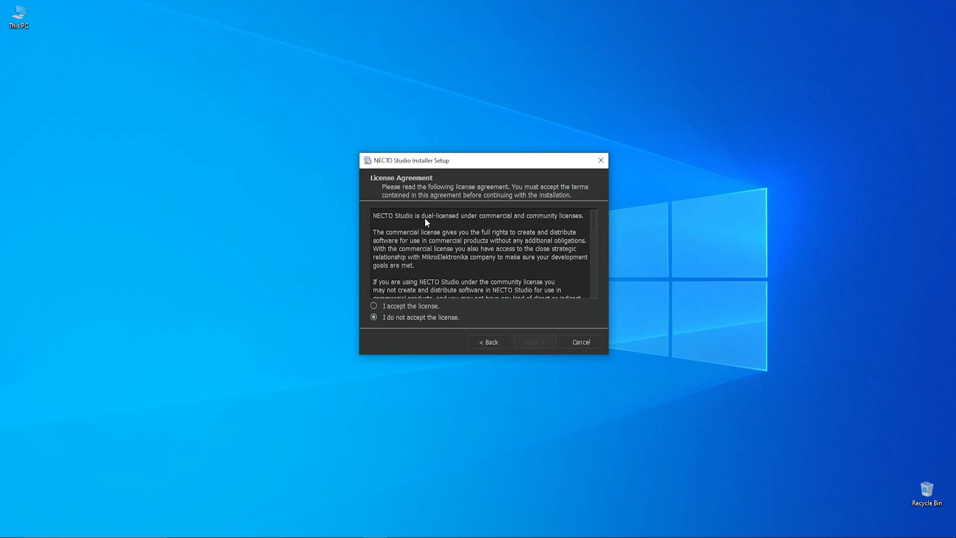
- Accept the license agreement and proceed to the Start Menu shortcuts page
left_click_drag(420, 215, 581, 215)
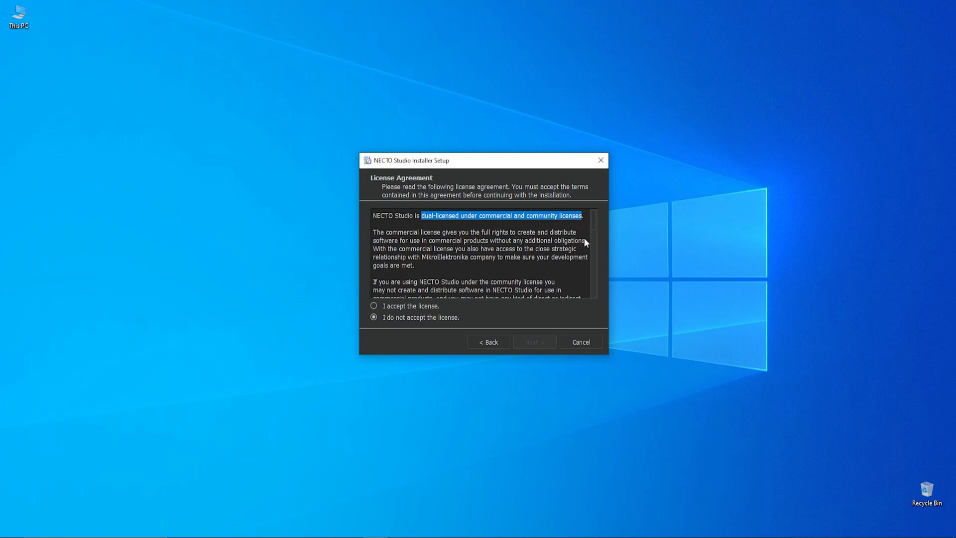
mouse_move(437, 314)
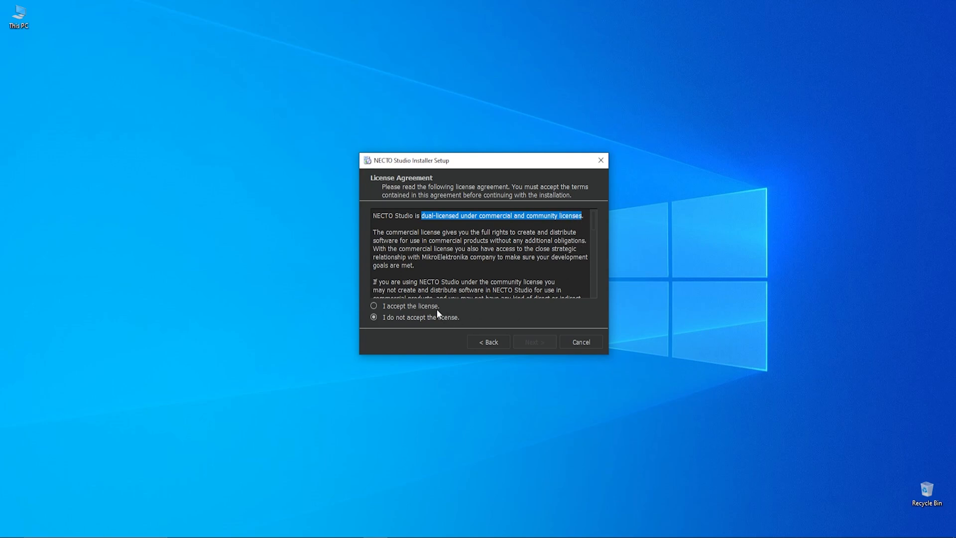
left_click(373, 306)
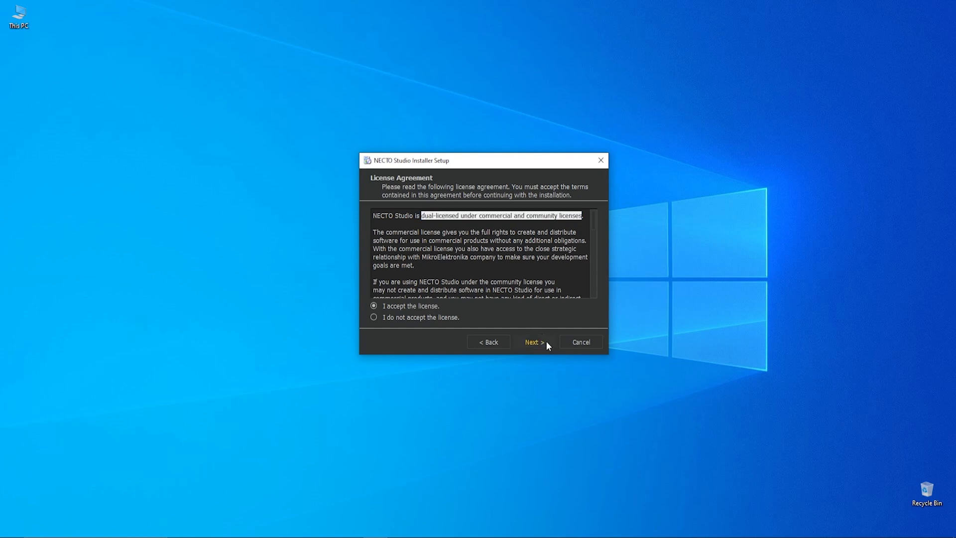
left_click(534, 341)
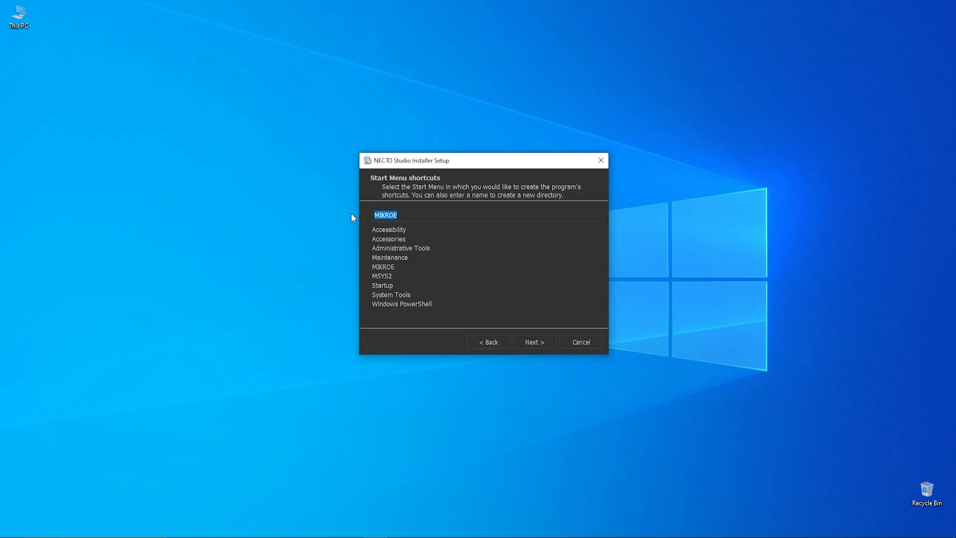
mouse_move(553, 345)
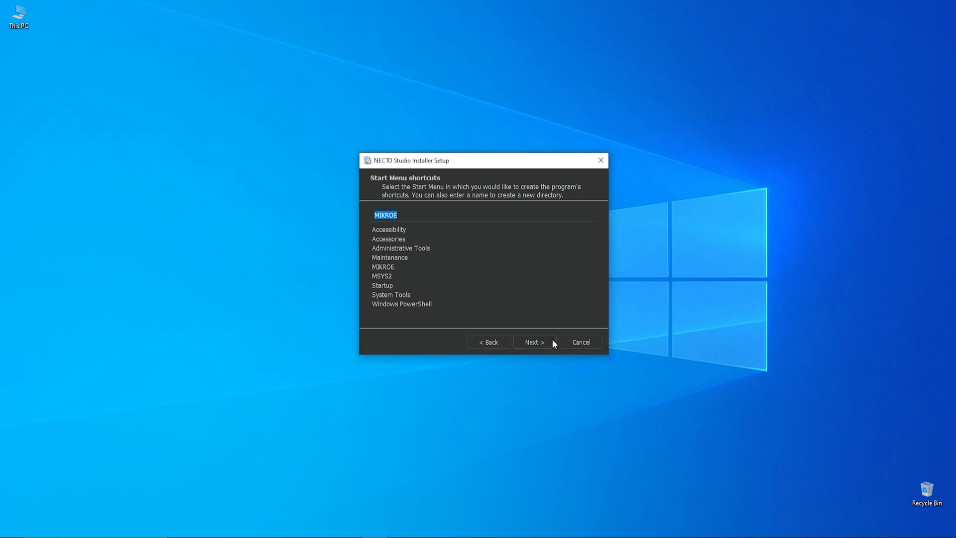
- Keep MIKROE as the Start Menu folder and begin the installation
left_click(534, 341)
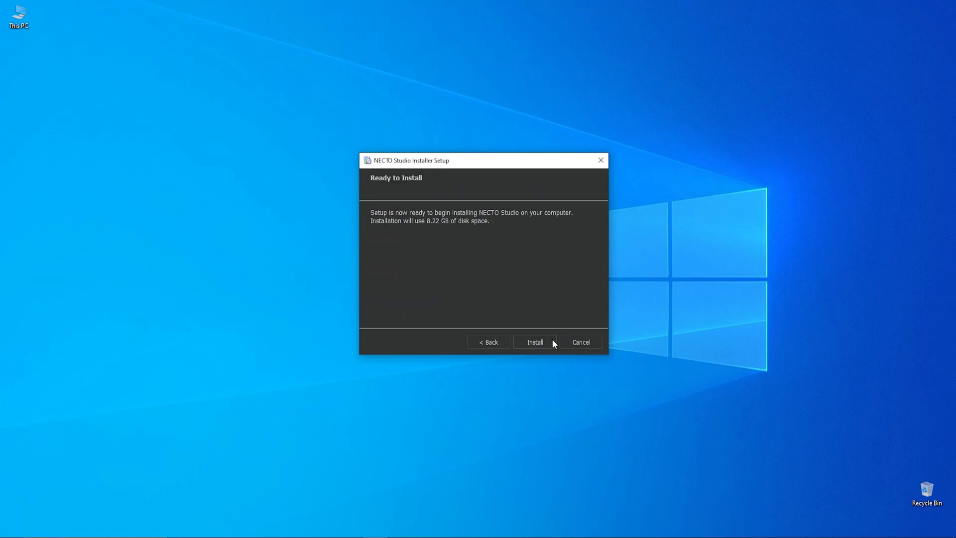
left_click(535, 341)
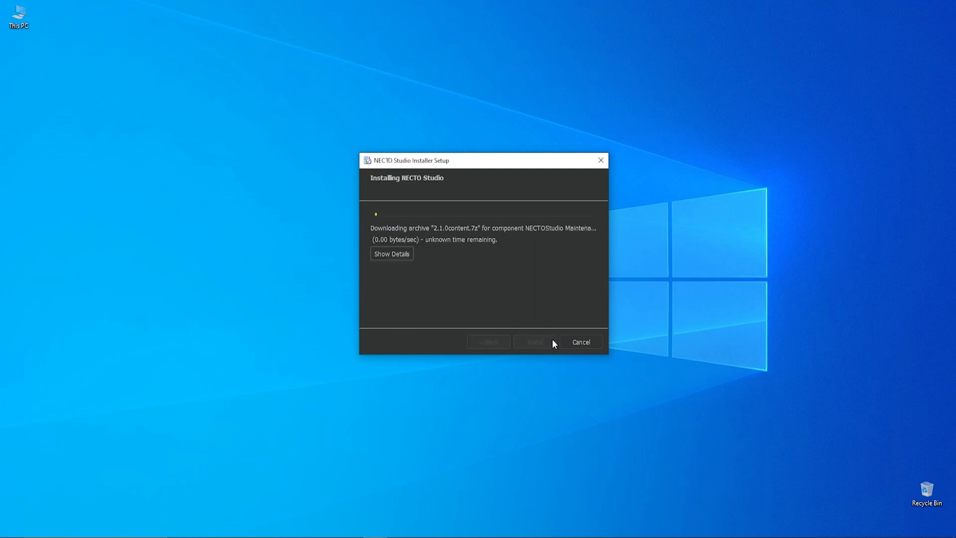